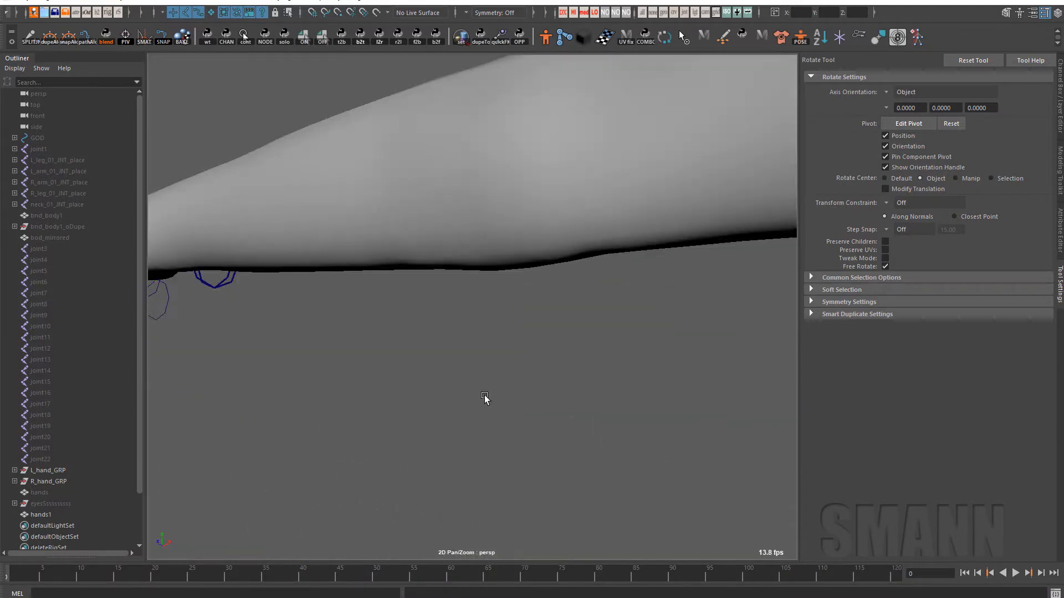
Frame both hands in view and select the L_hand_GRP and R_hand_GRP control groups together.
key(Alt+x)
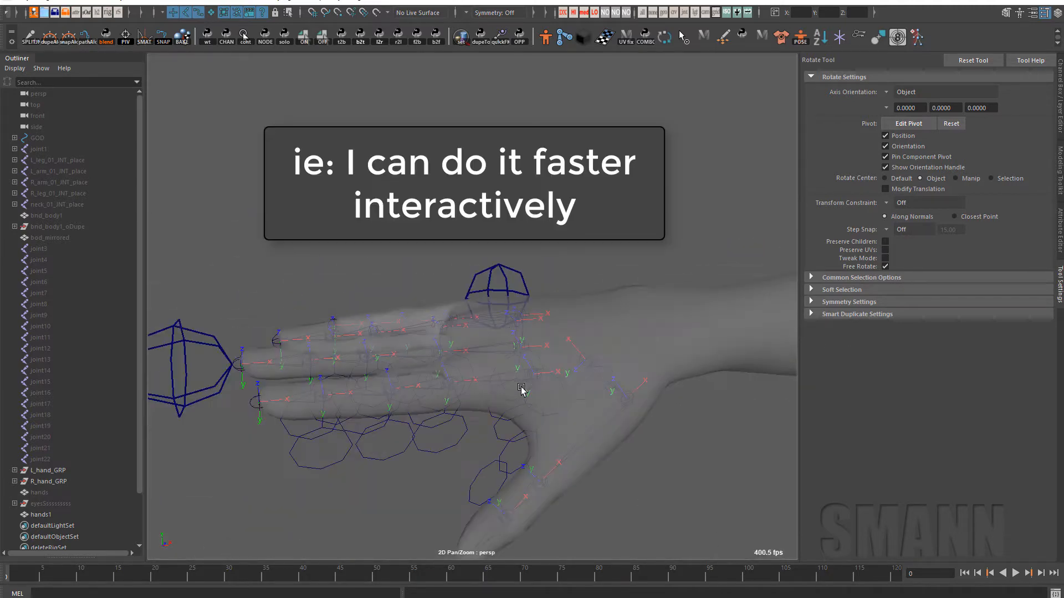
drag(522, 390, 582, 368)
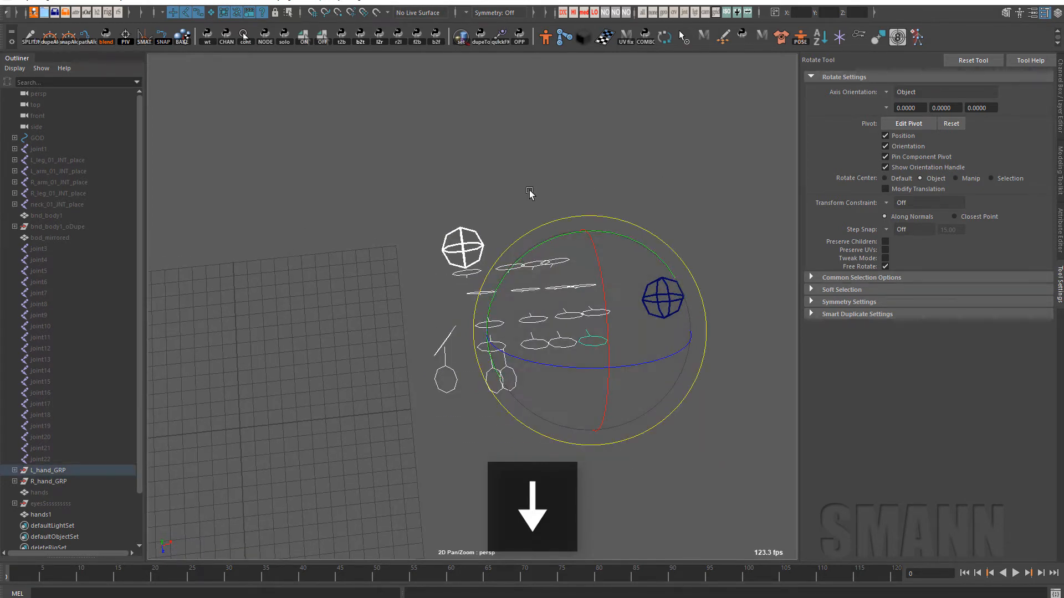
key(F8)
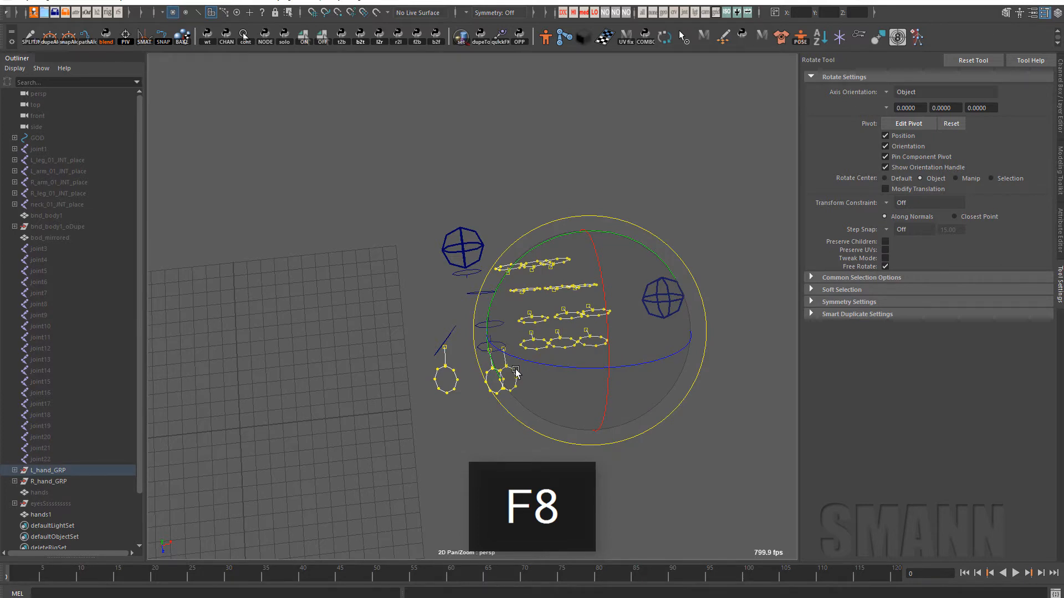
key(f8)
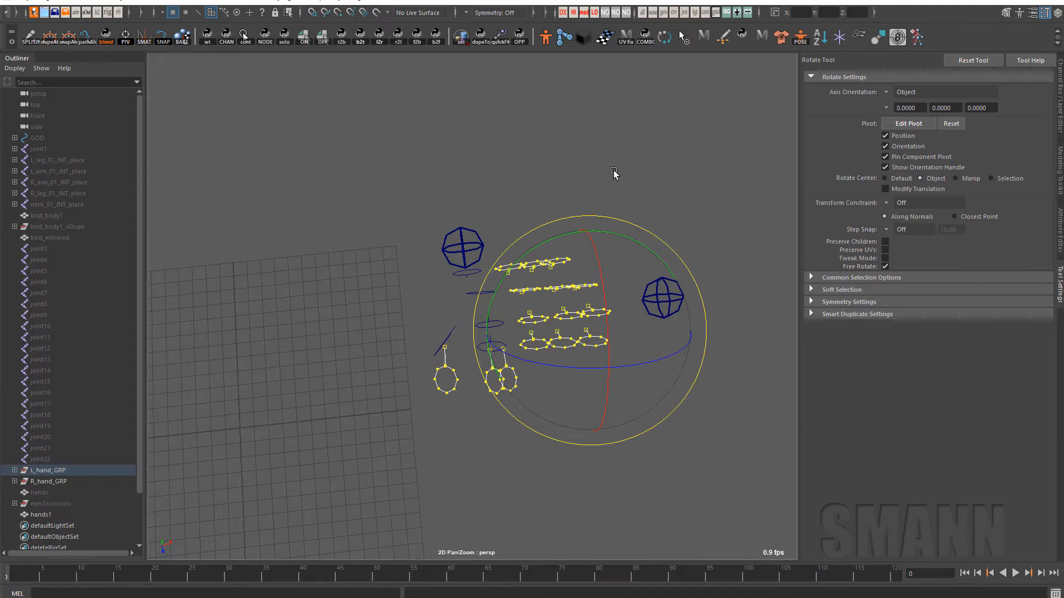
key(F8)
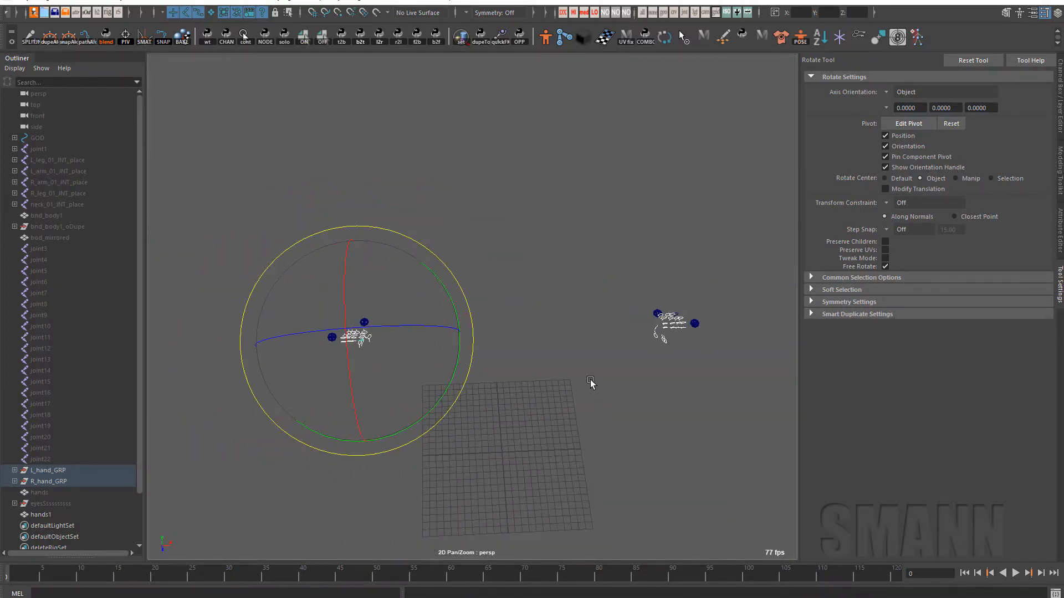
Switch to scaling the finger control curves' points and zoom in on the finger circles.
key(F8)
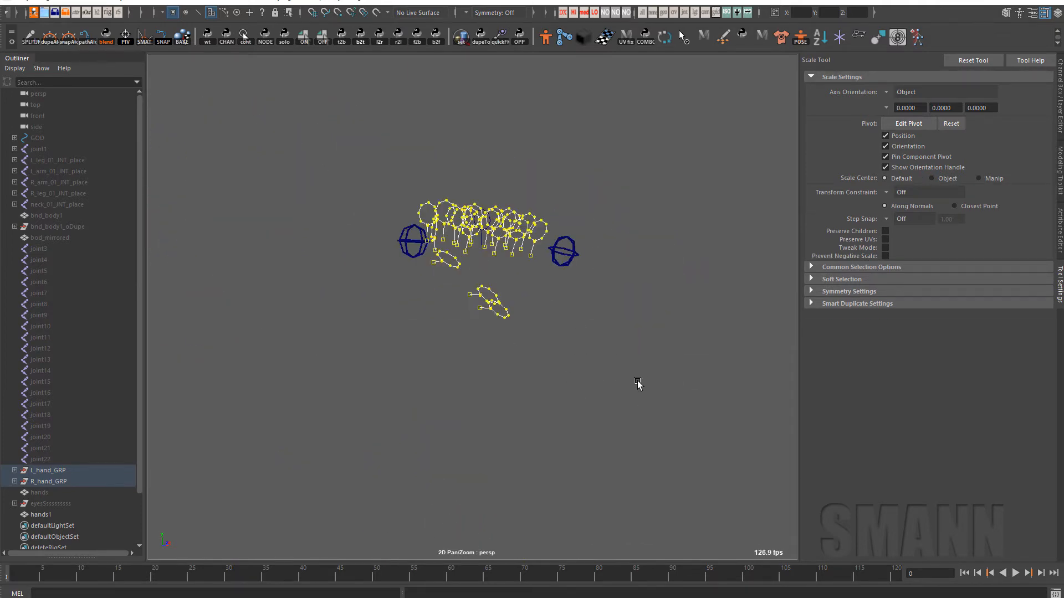
drag(638, 383, 557, 434)
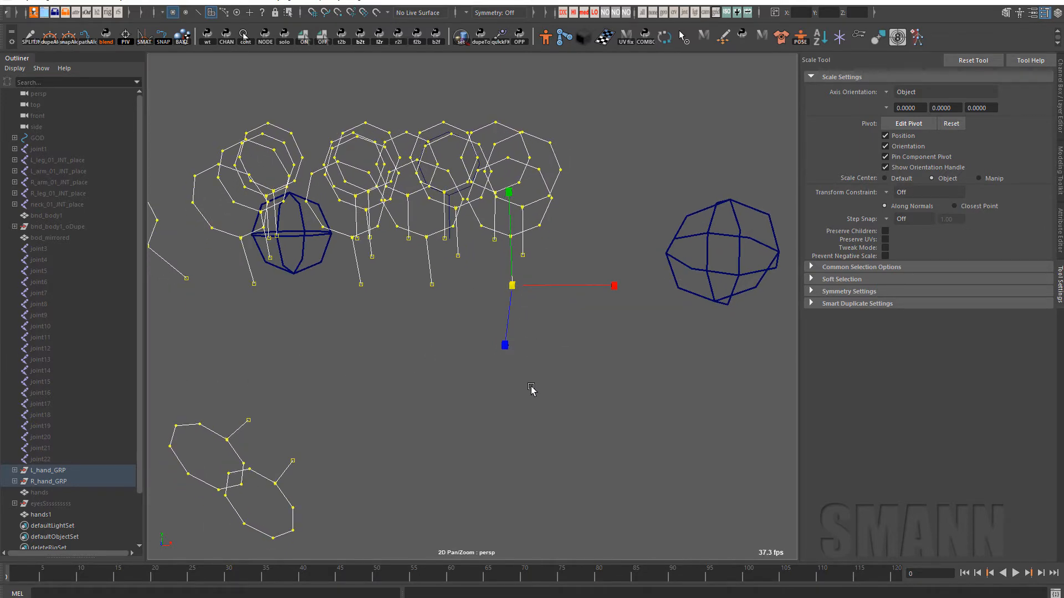
mouse_move(609, 398)
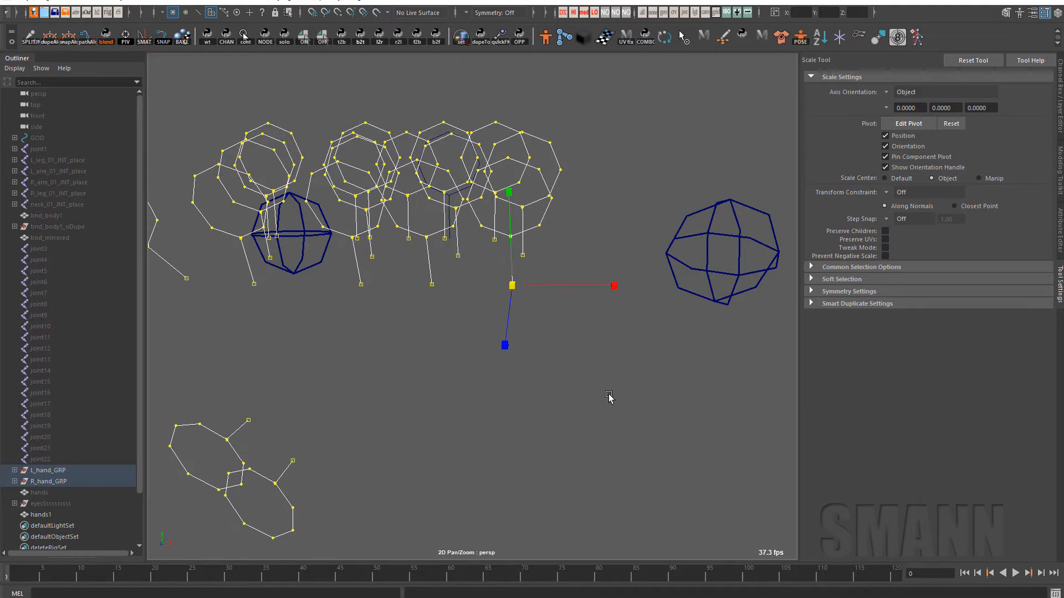
mouse_move(374, 314)
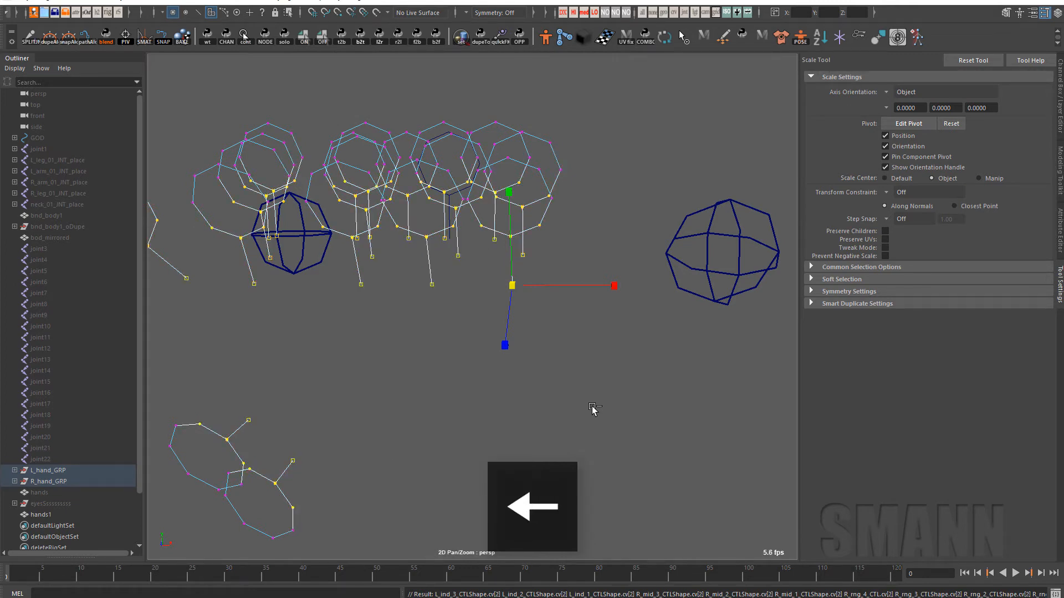
Pickwalk the CV selection to the neighbouring points on the finger control circles.
key(ctrl+Left)
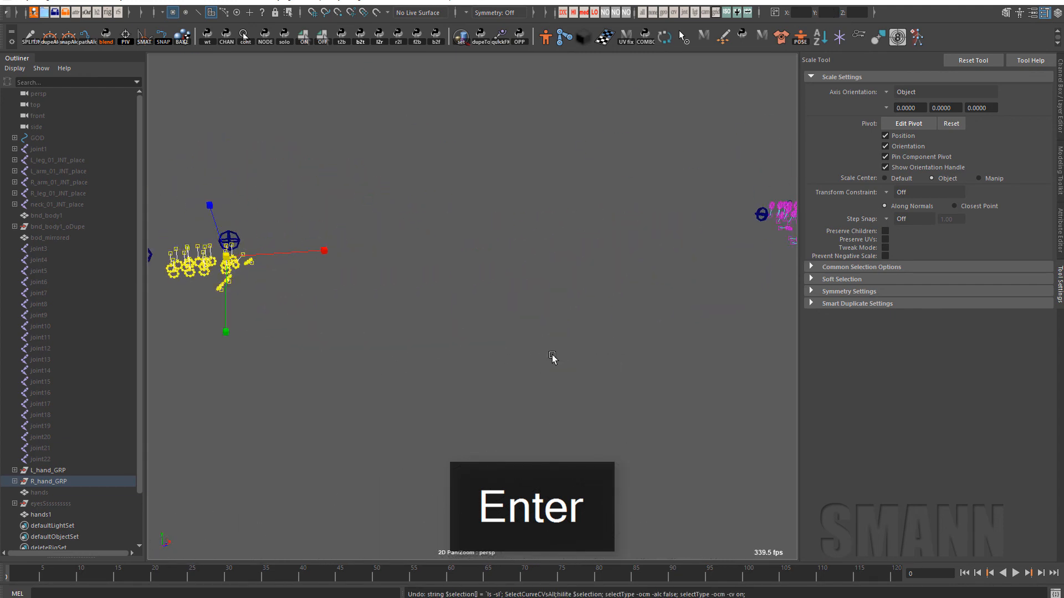
Run the MEL command that enlarges the finger circles, then return the curves to whole objects.
key(alt+`)
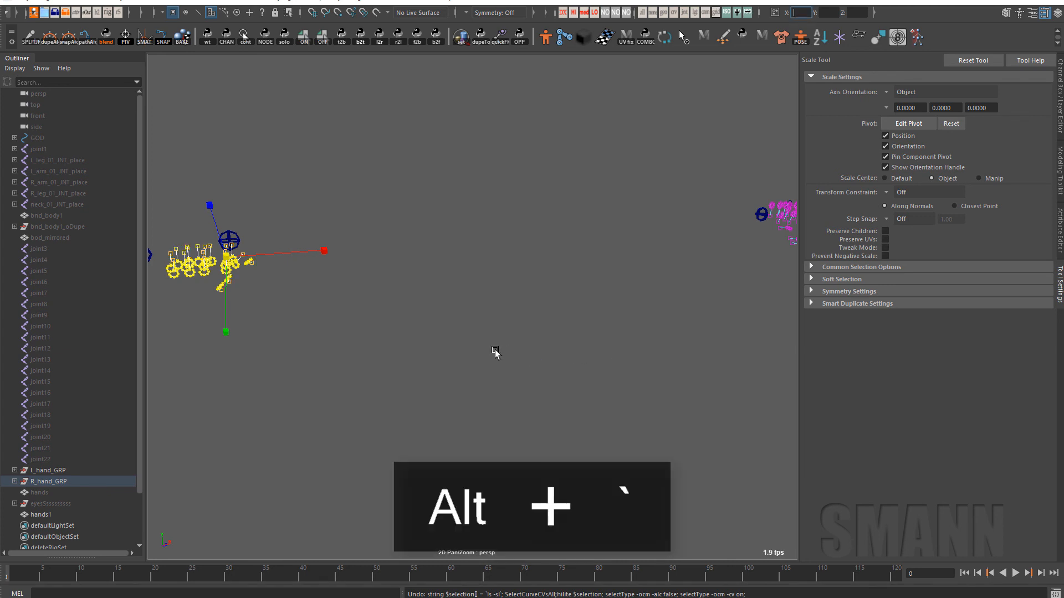
key(Return)
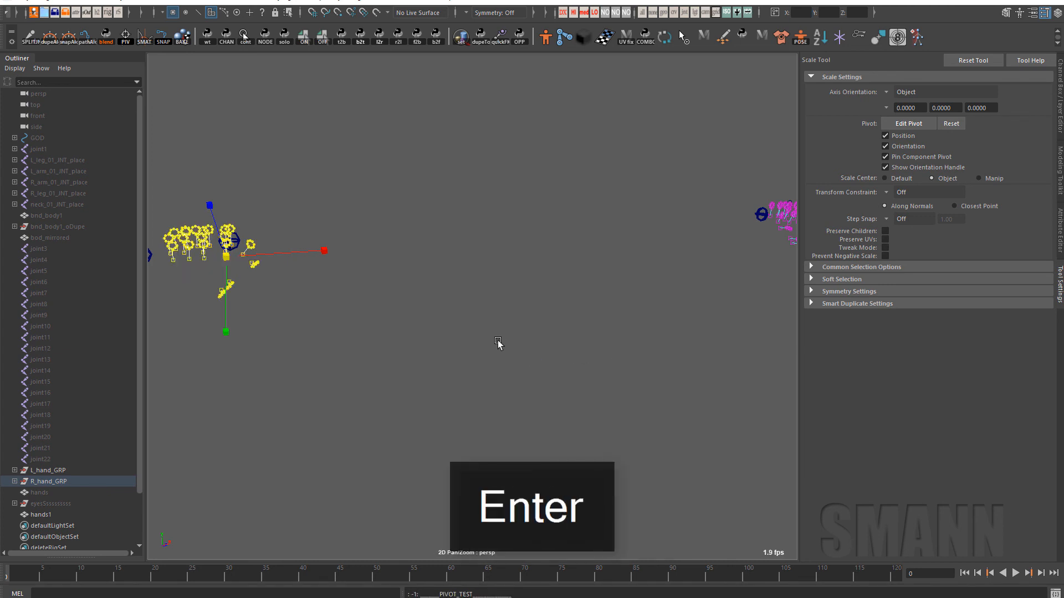
key(F8)
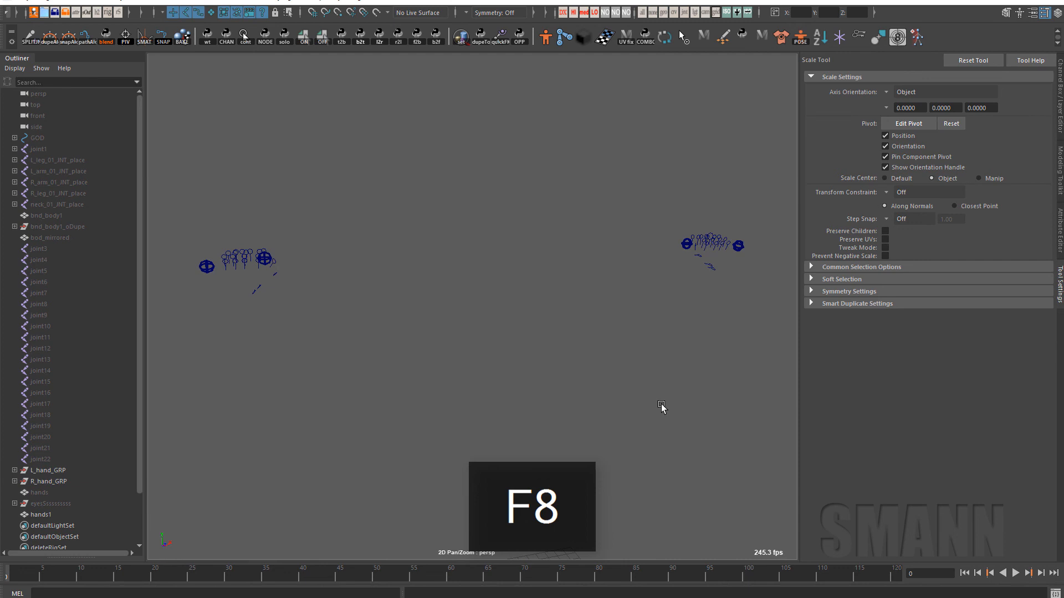